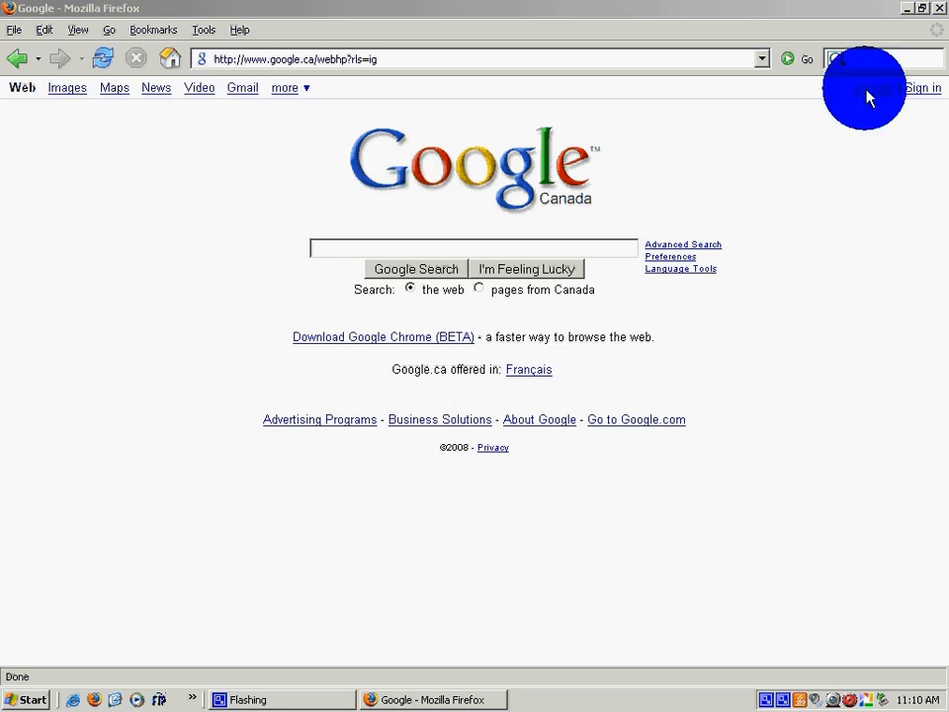
pyautogui.moveTo(873, 92)
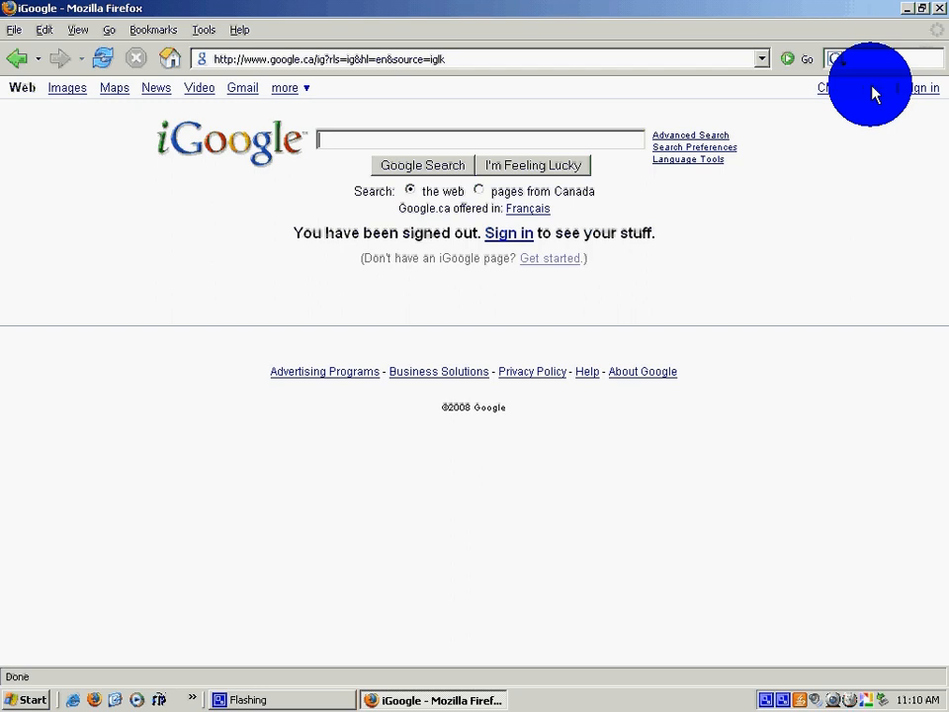
pyautogui.moveTo(874, 92)
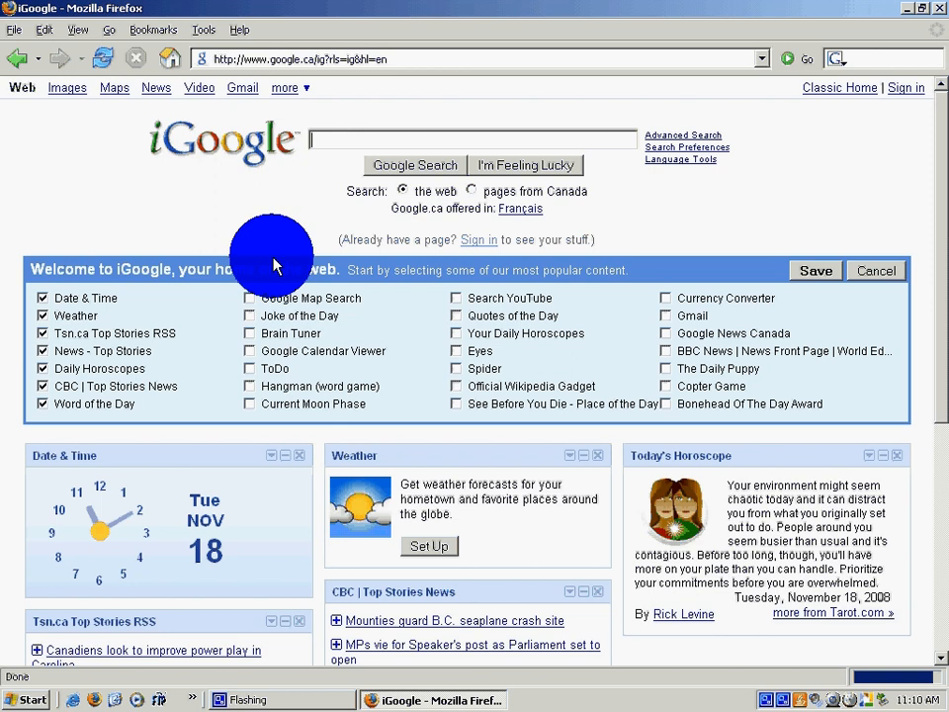
pyautogui.moveTo(103, 311)
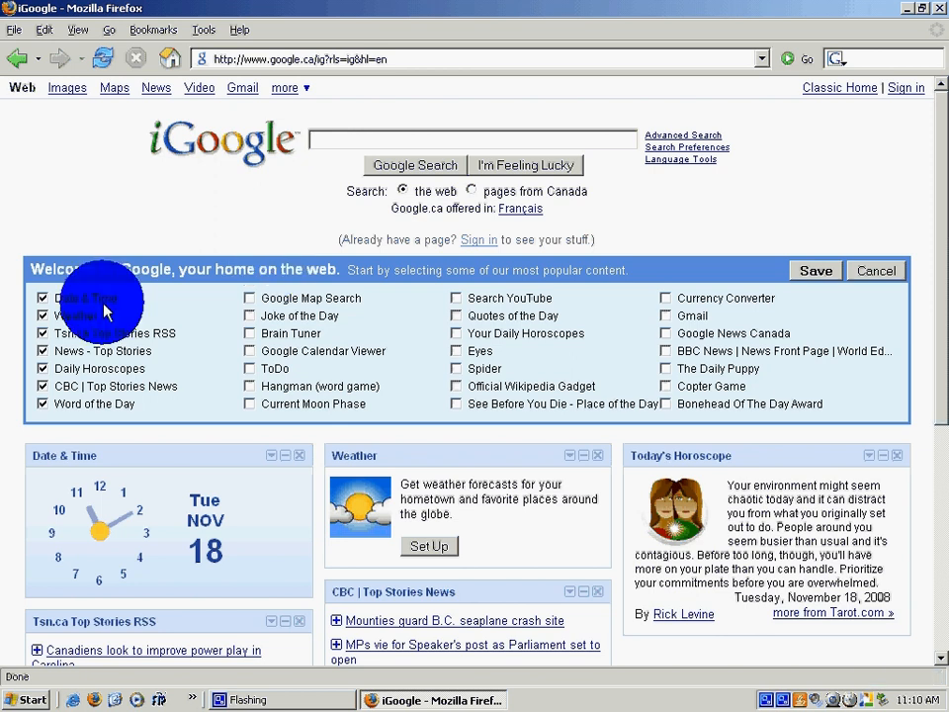
pyautogui.moveTo(79, 396)
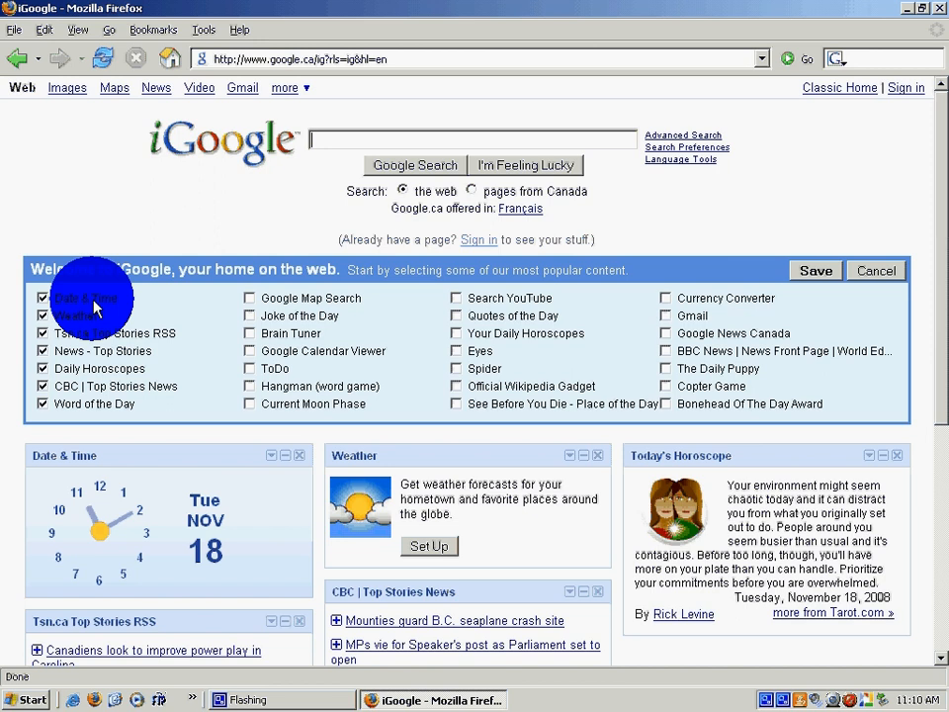
pyautogui.moveTo(114, 391)
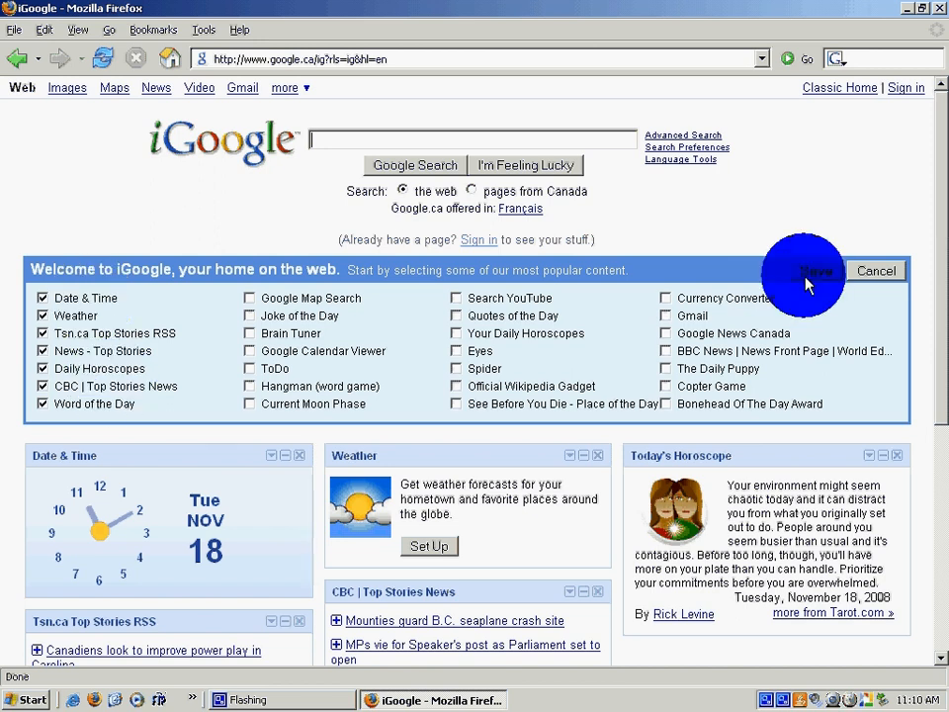
# - Save the default Date & Time, Weather, Horoscope and news gadget selection
pyautogui.click(816, 270)
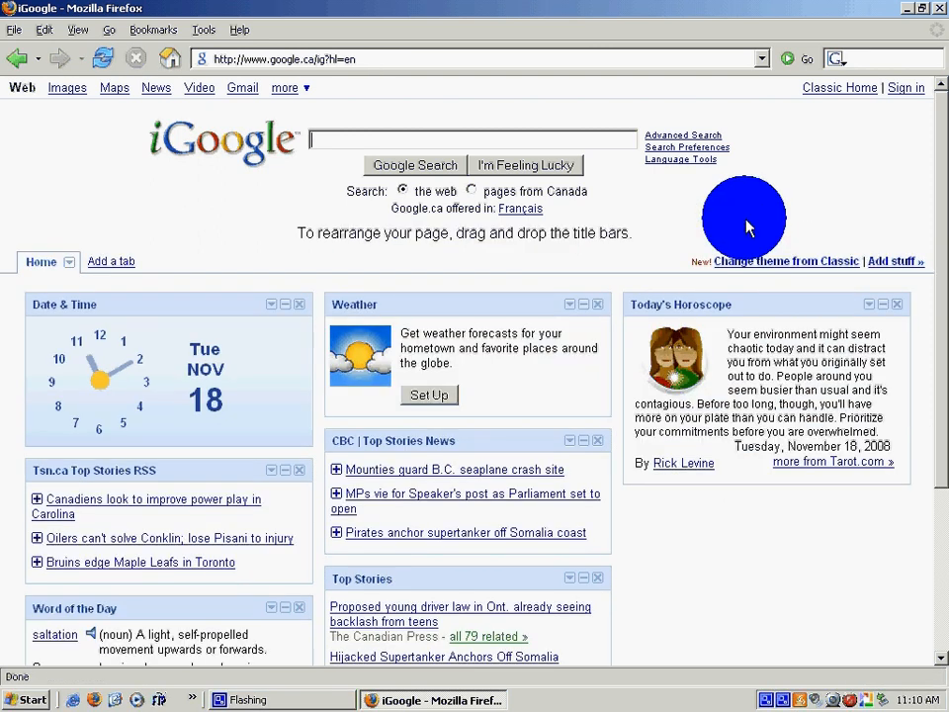
pyautogui.moveTo(212, 190)
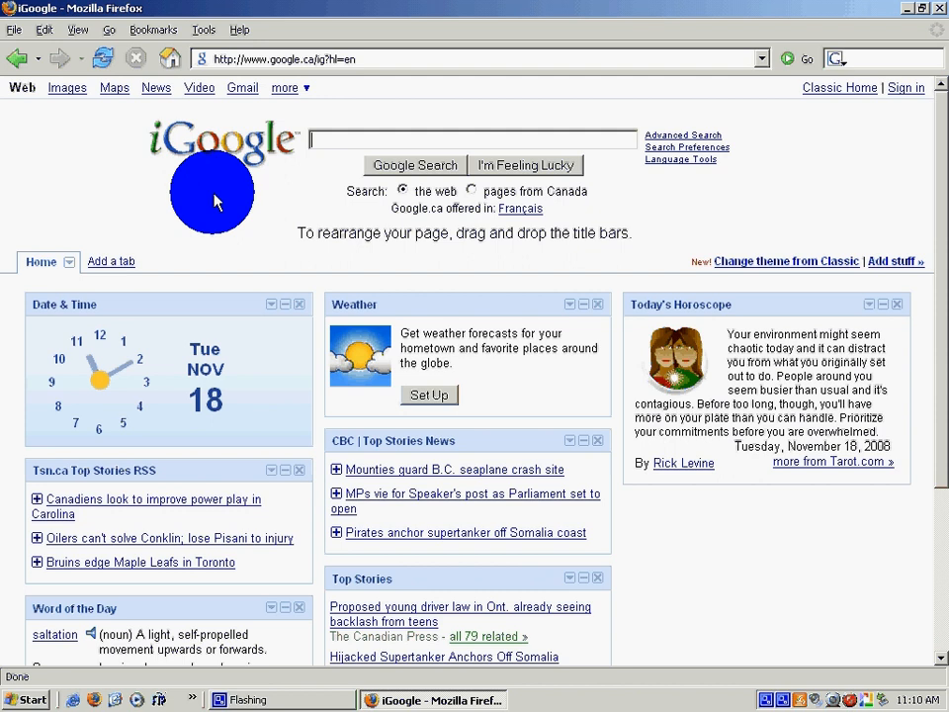
pyautogui.moveTo(148, 235)
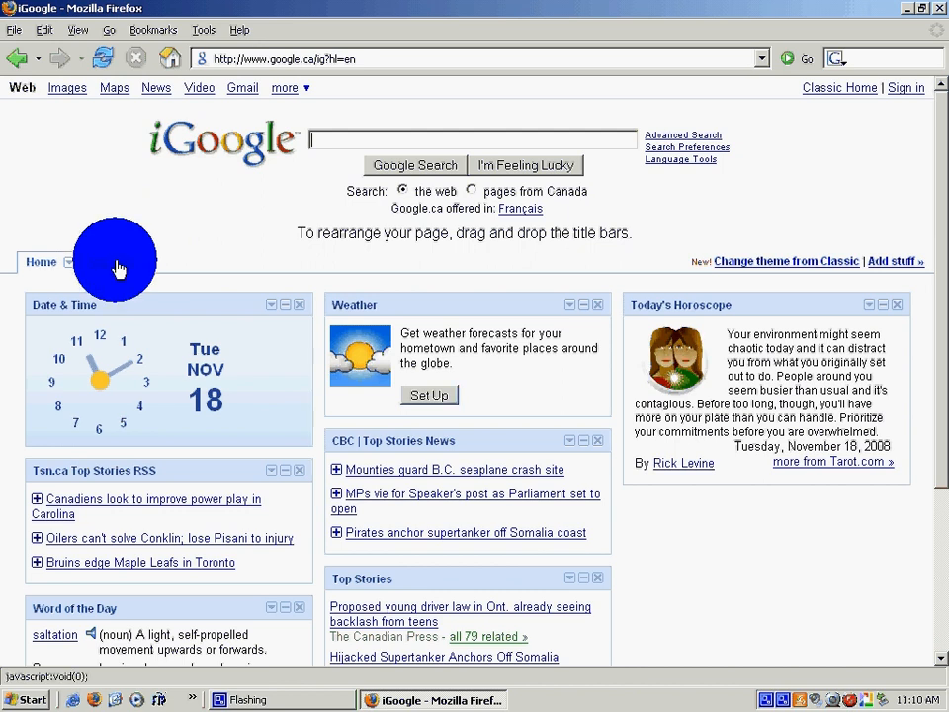
# - Start creating a new tab next to the Home tab
pyautogui.click(69, 262)
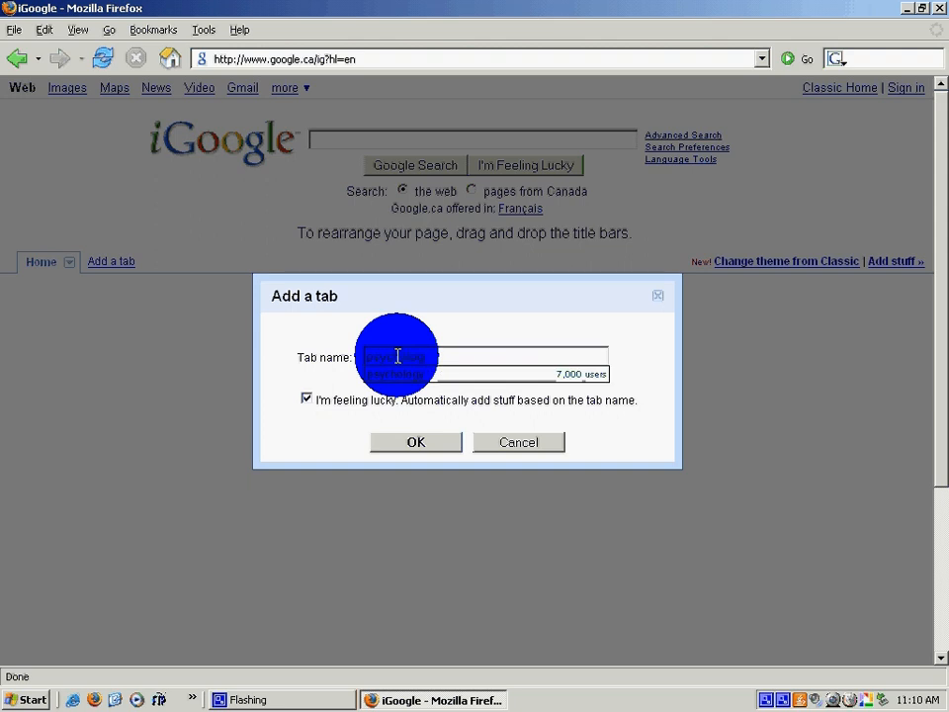
# - Name the new tab 'psychology'
pyautogui.write('psychology')
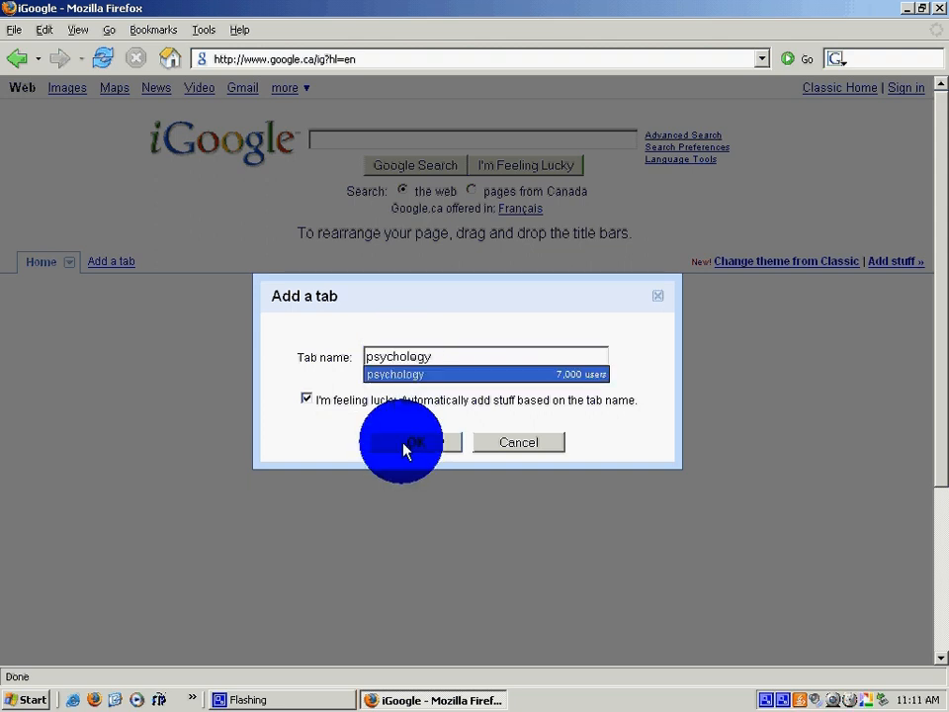
pyautogui.moveTo(337, 388)
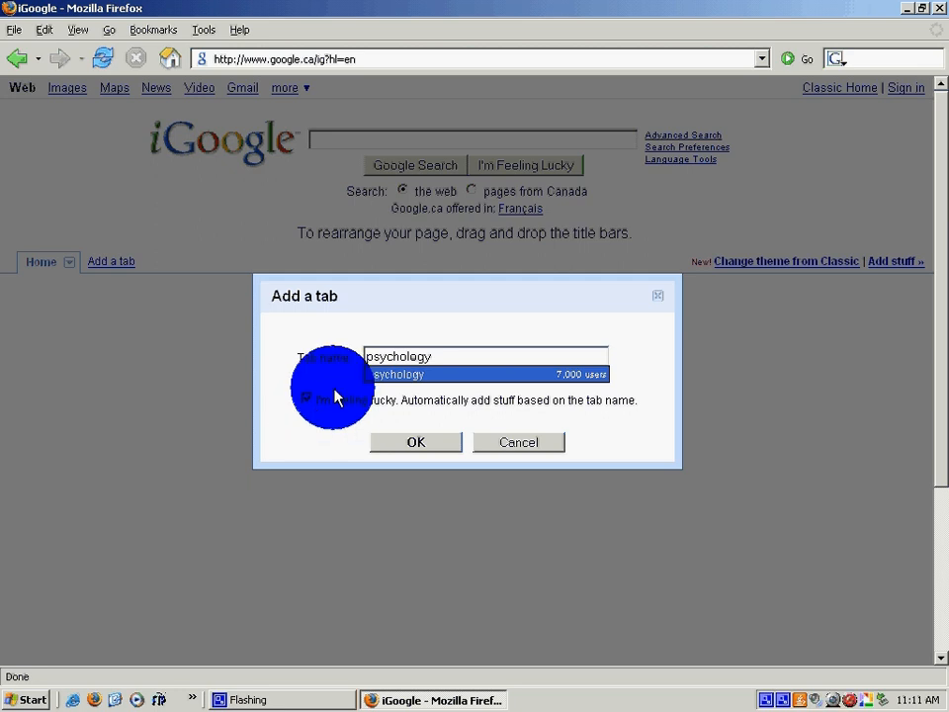
pyautogui.moveTo(317, 403)
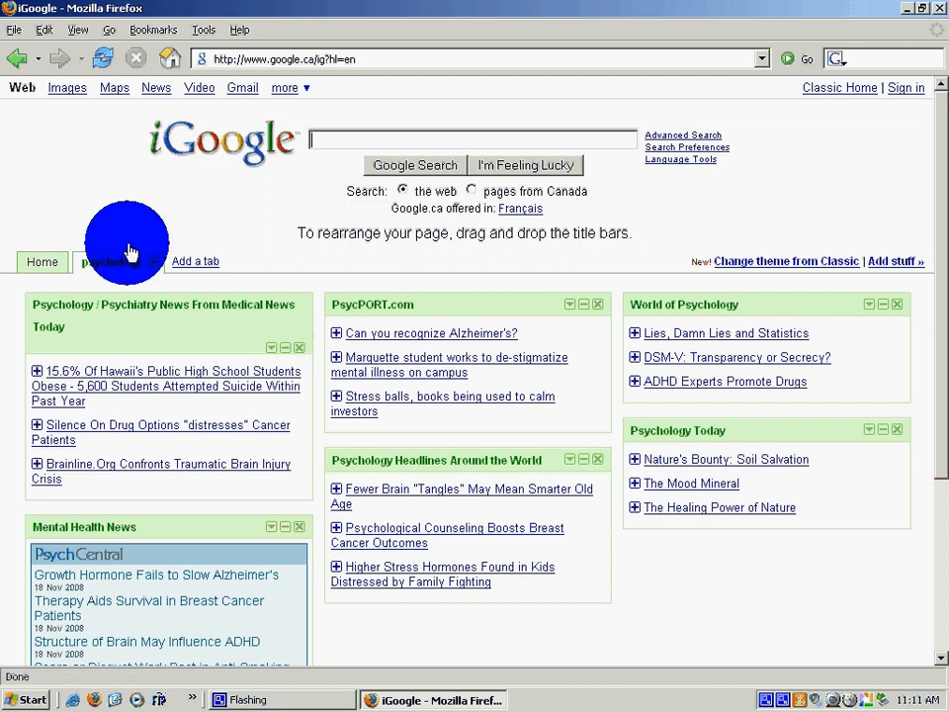
pyautogui.moveTo(142, 315)
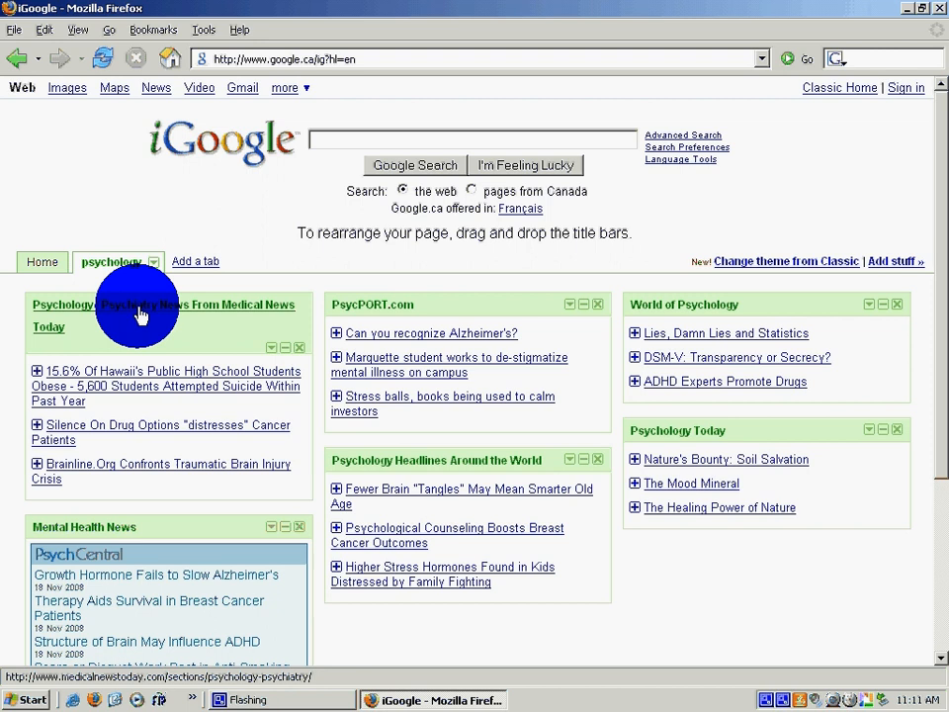
pyautogui.moveTo(173, 346)
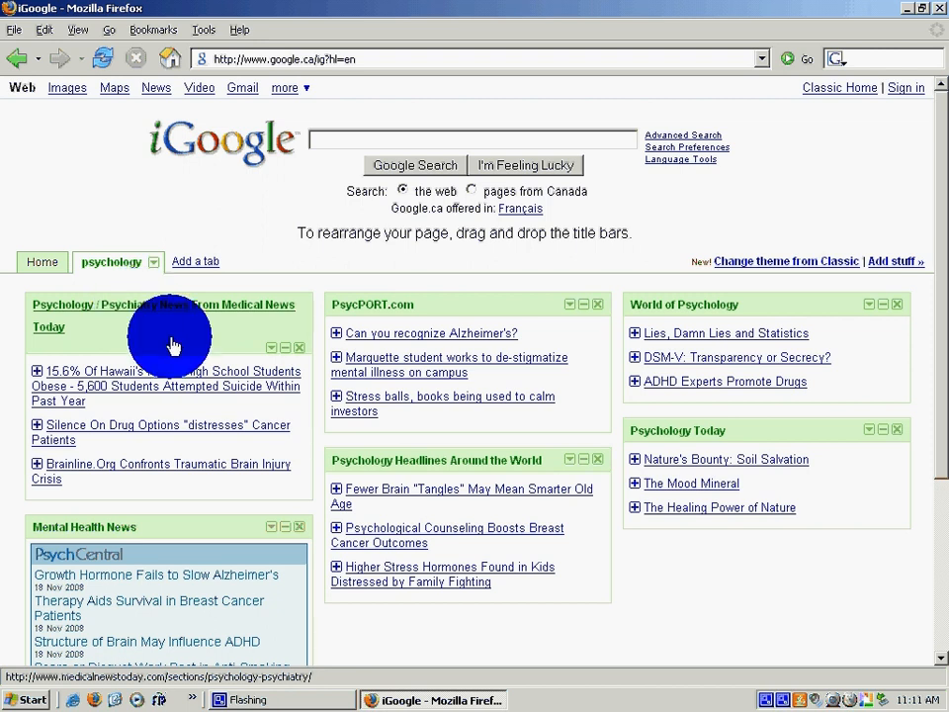
pyautogui.moveTo(786, 469)
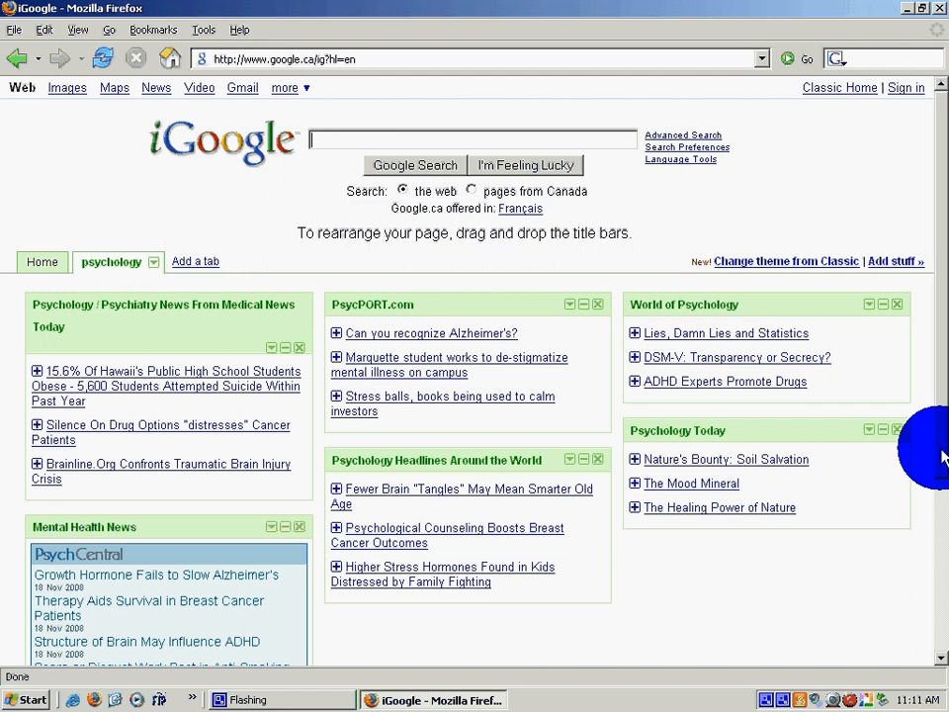
# - Open 'The Healing Power of Nature' from the Psychology Today gadget
pyautogui.scroll(-3)
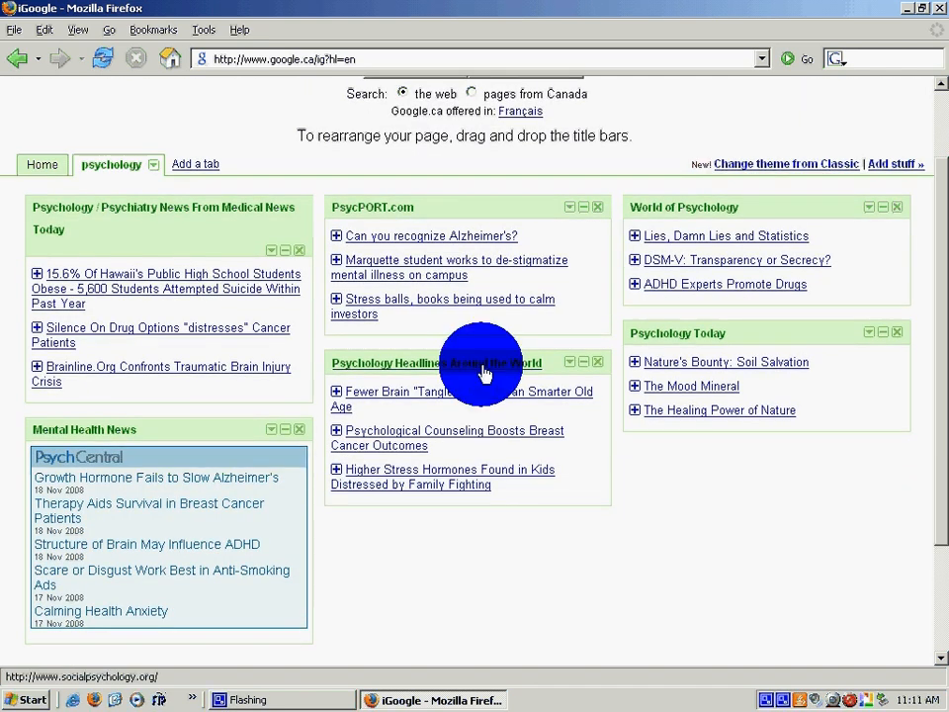
pyautogui.moveTo(508, 213)
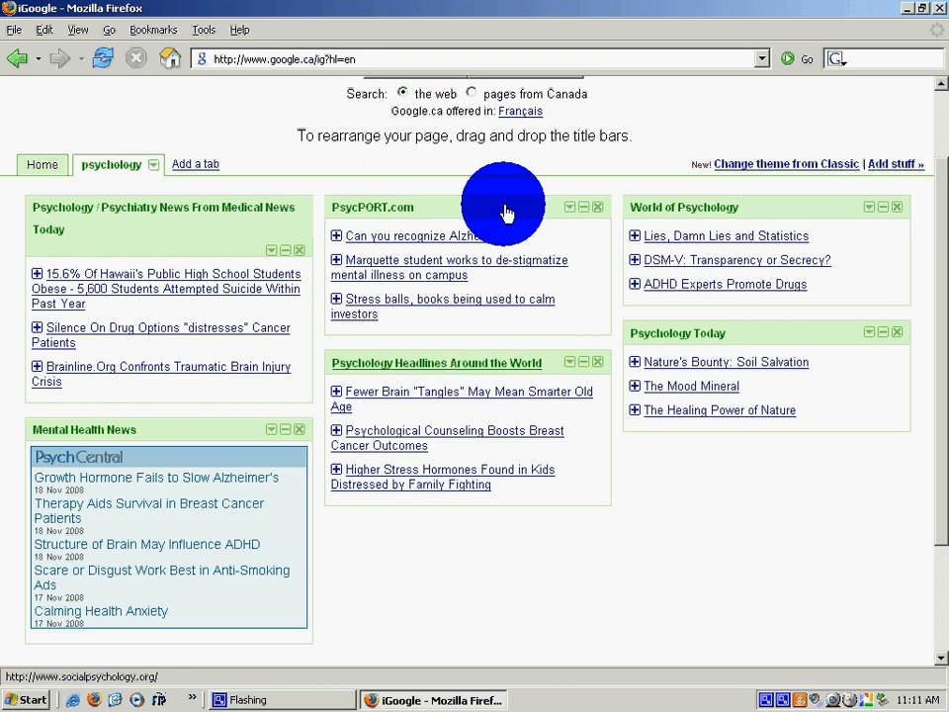
pyautogui.moveTo(621, 339)
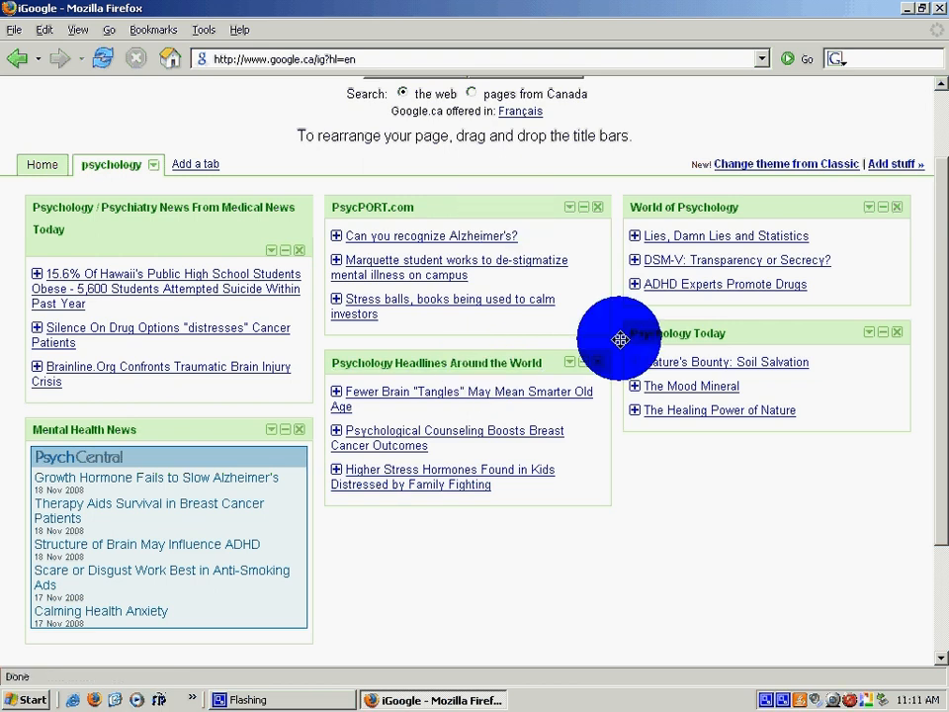
pyautogui.moveTo(655, 405)
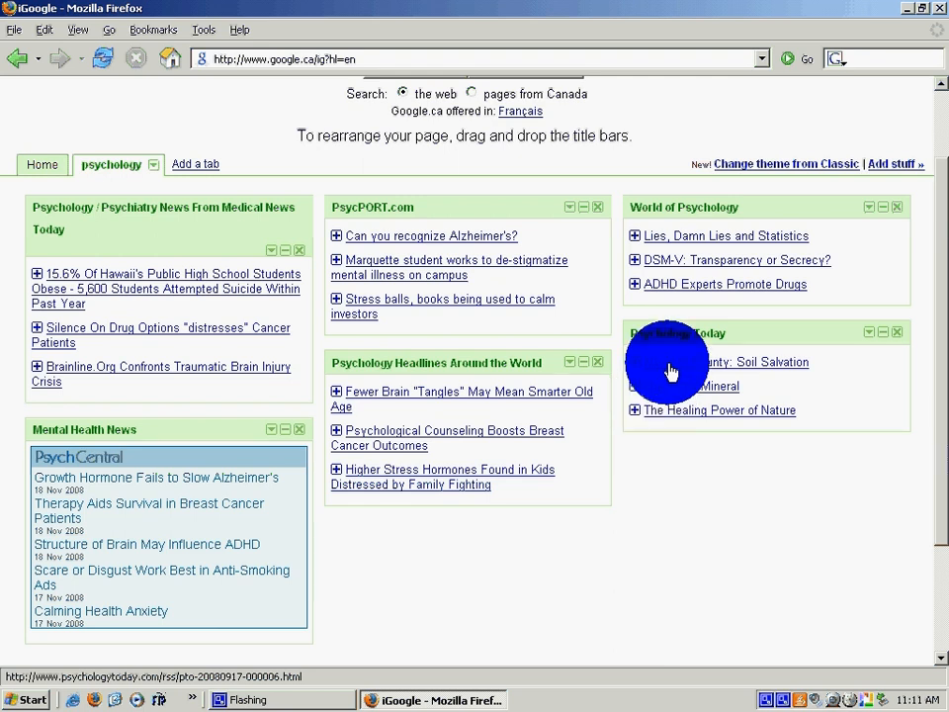
pyautogui.moveTo(767, 381)
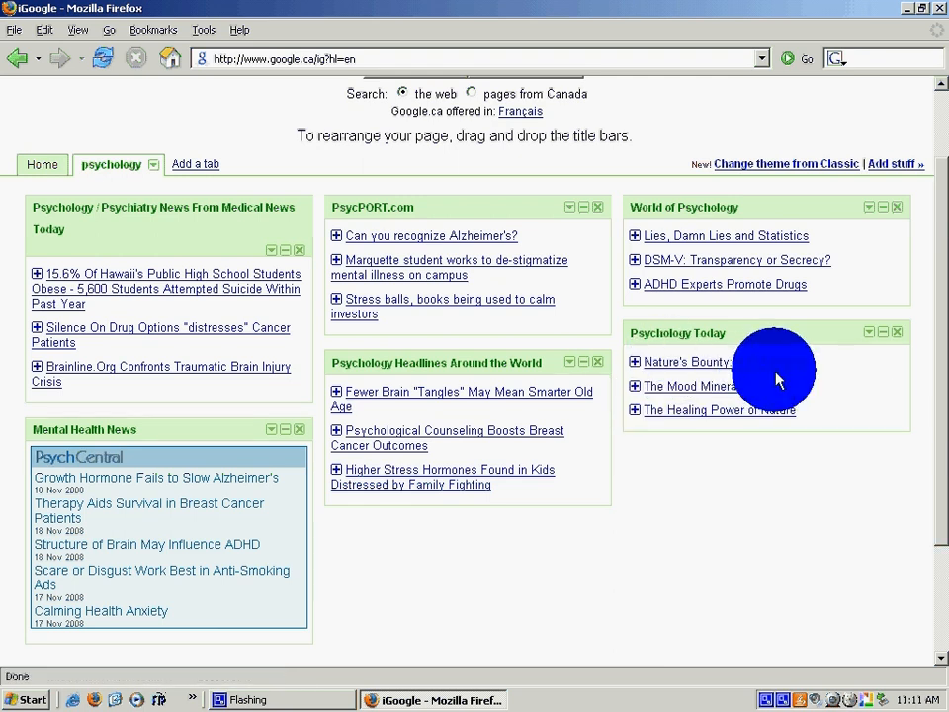
pyautogui.moveTo(714, 393)
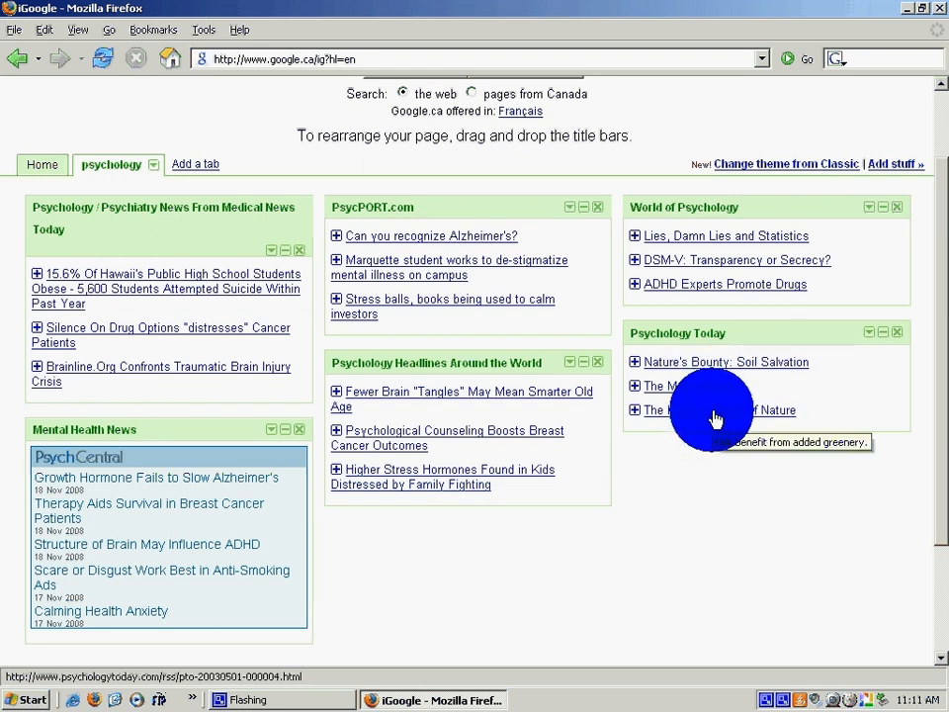
pyautogui.click(712, 409)
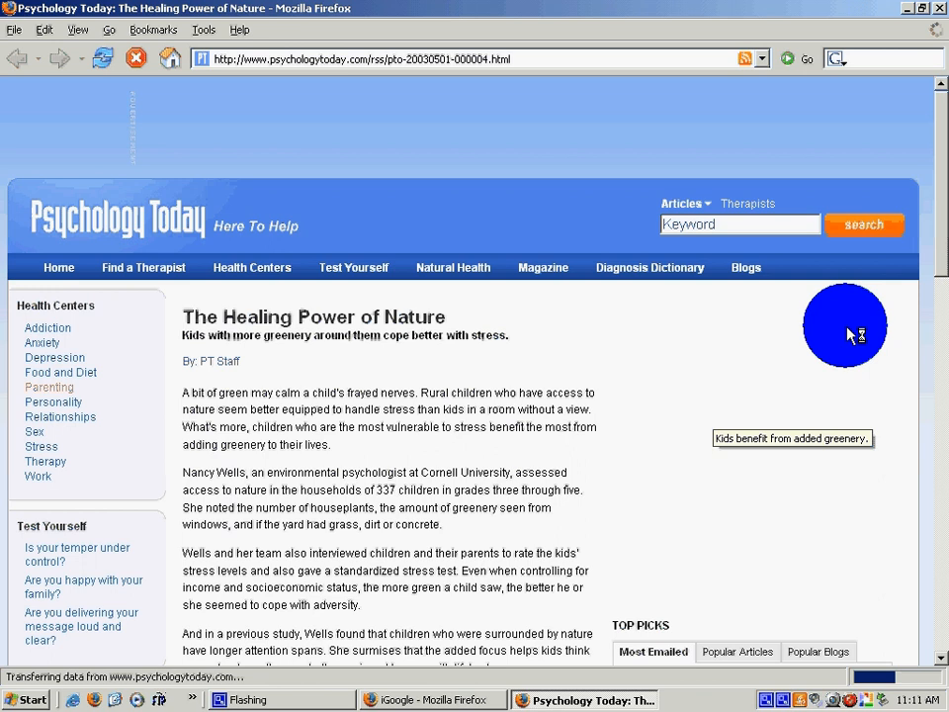
pyautogui.scroll(-3)
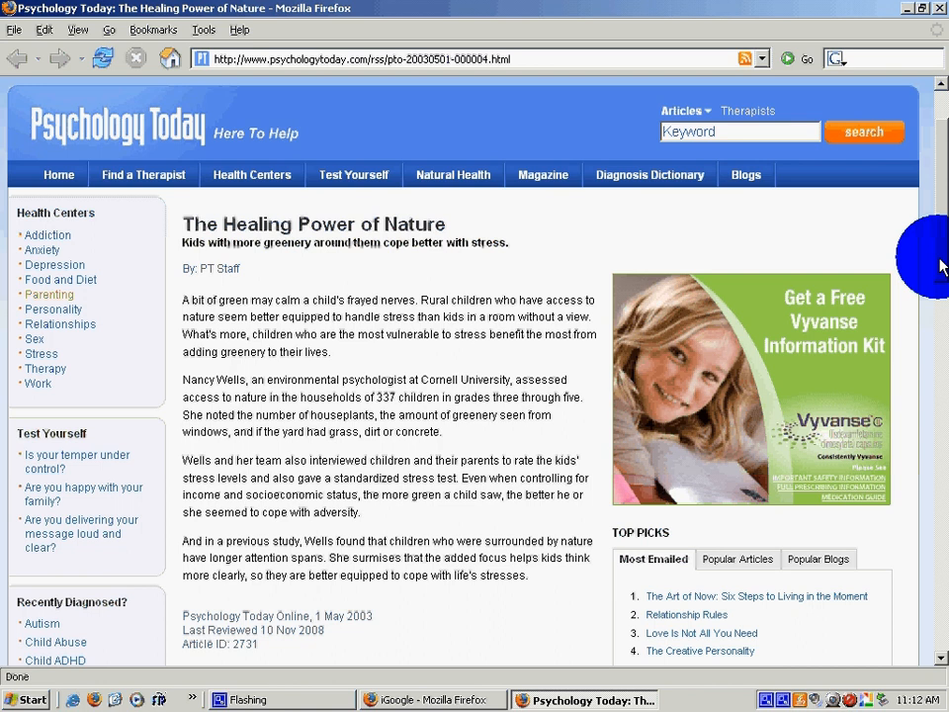
pyautogui.scroll(3)
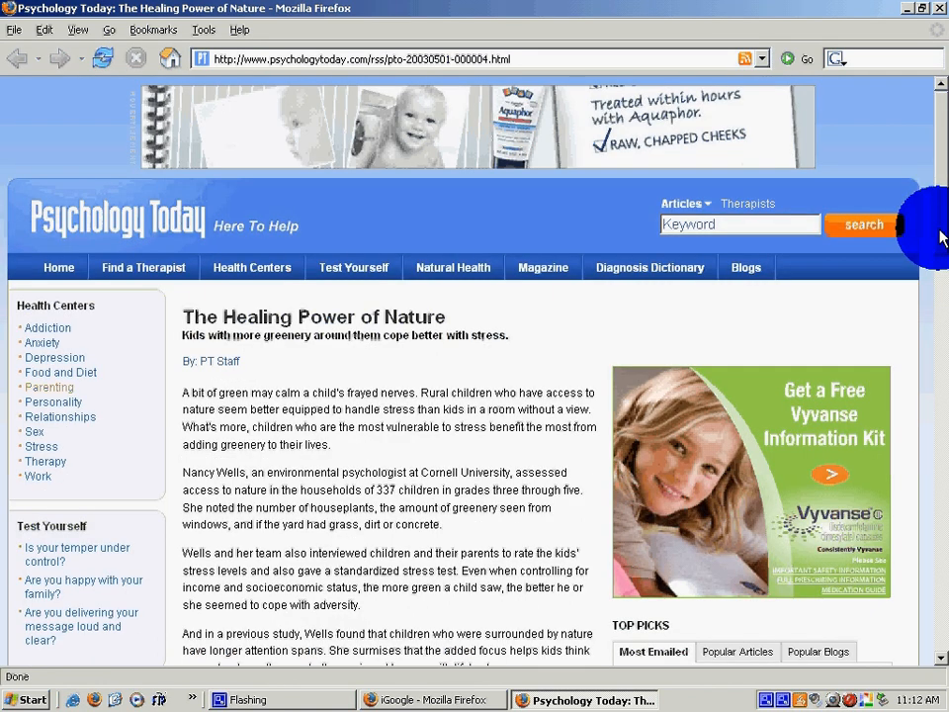
pyautogui.moveTo(939, 8)
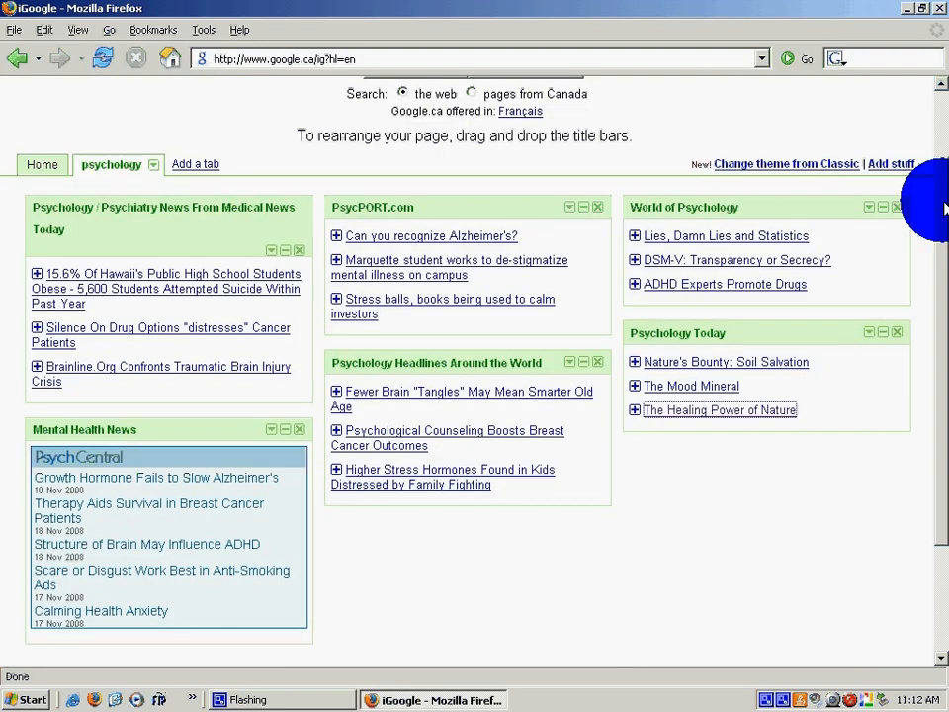
# - Scroll back to the top of the psychology tab
pyautogui.scroll(3)
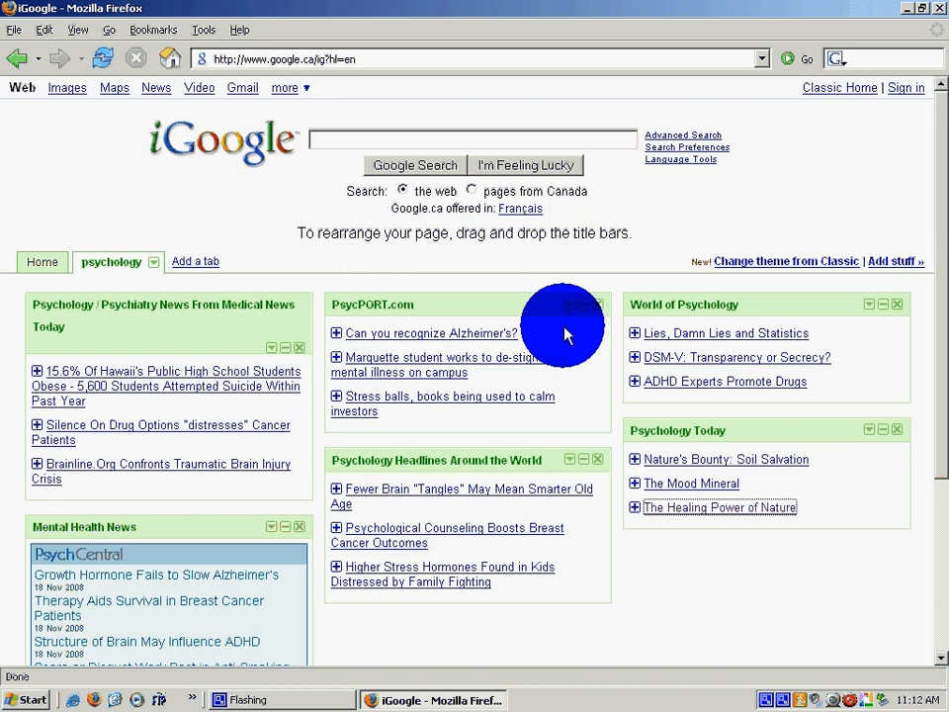
pyautogui.moveTo(569, 311)
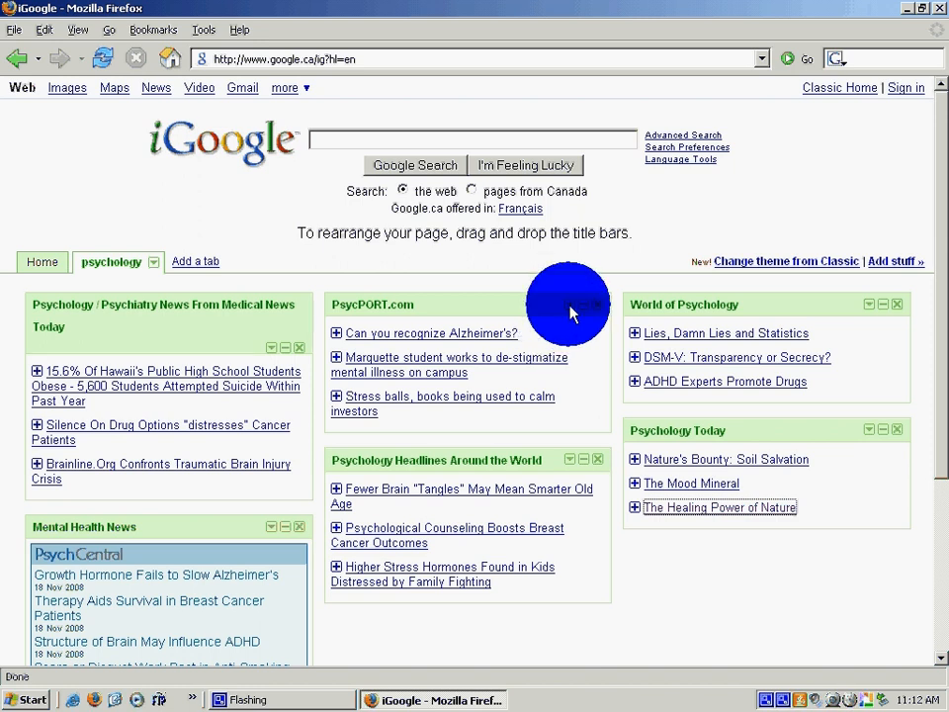
pyautogui.moveTo(755, 269)
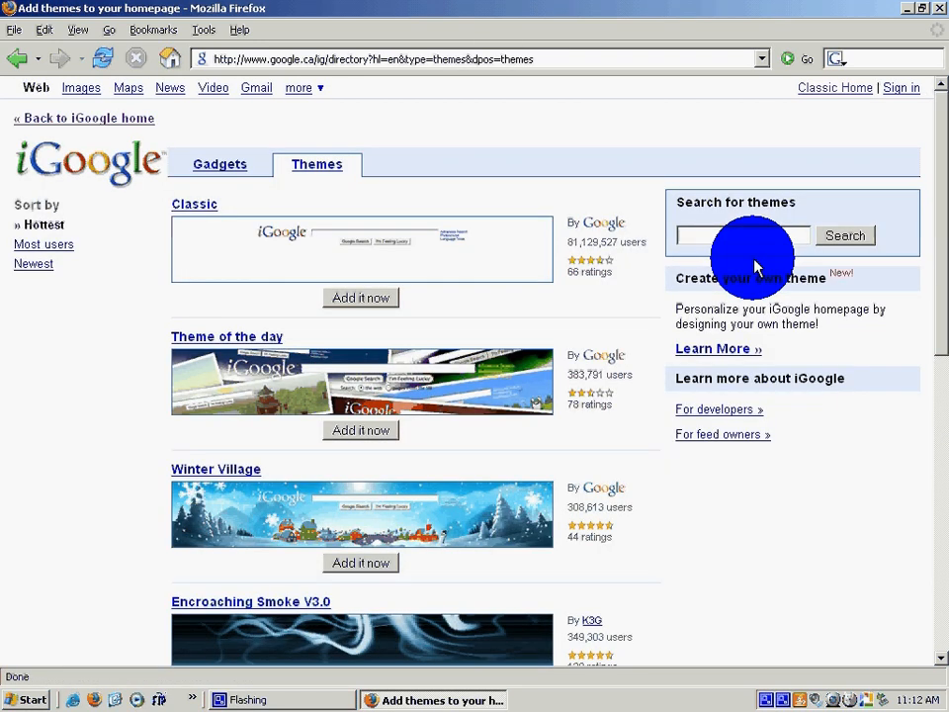
# - Apply the Las Vegas Strip theme from the themes list
pyautogui.scroll(-3)
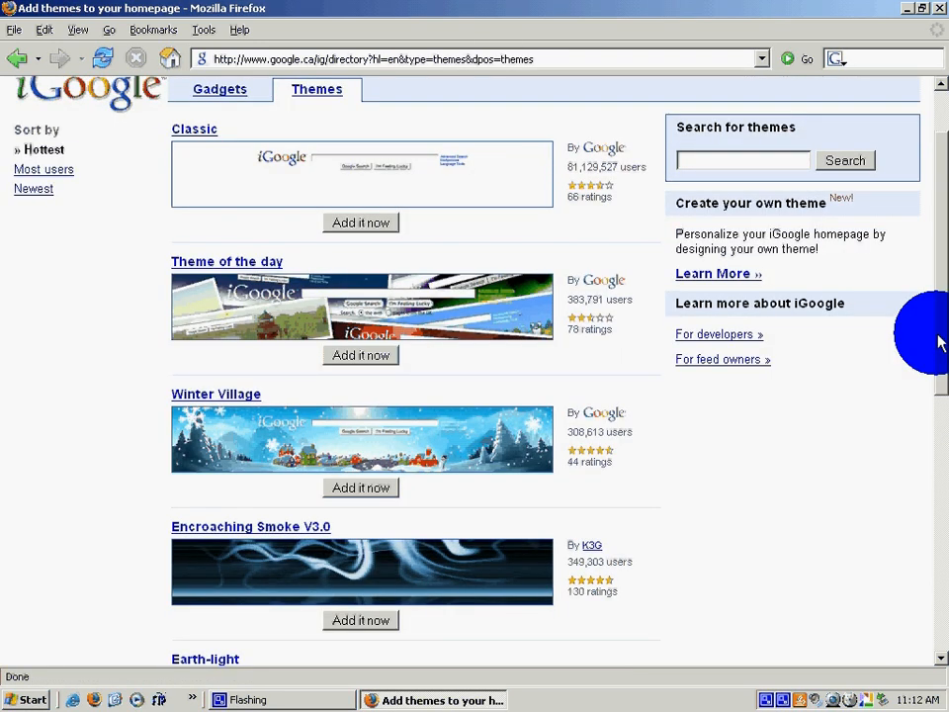
pyautogui.scroll(-3)
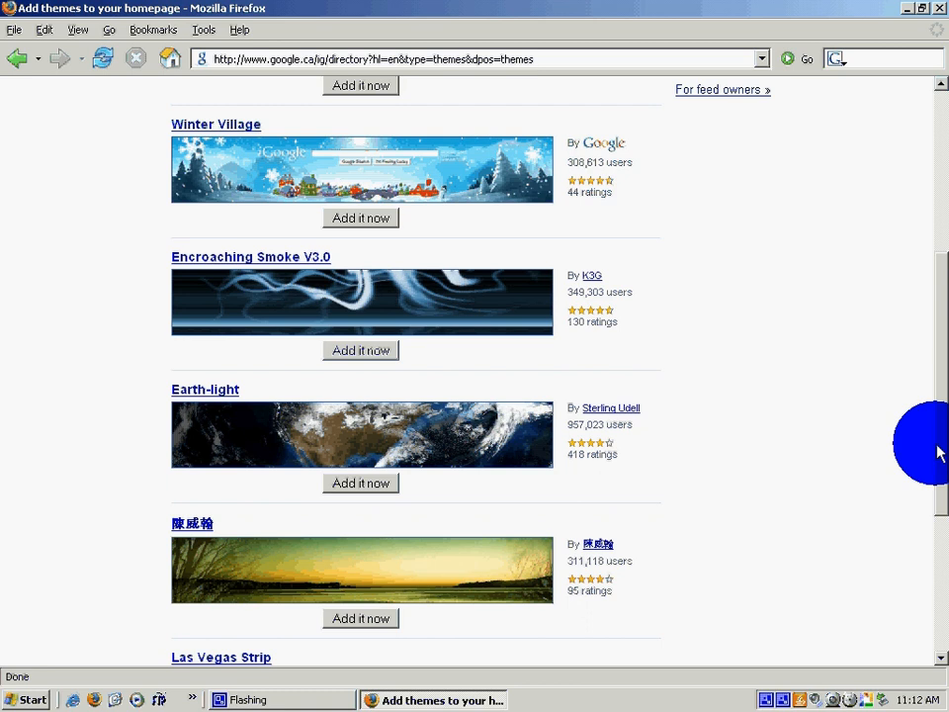
pyautogui.scroll(-3)
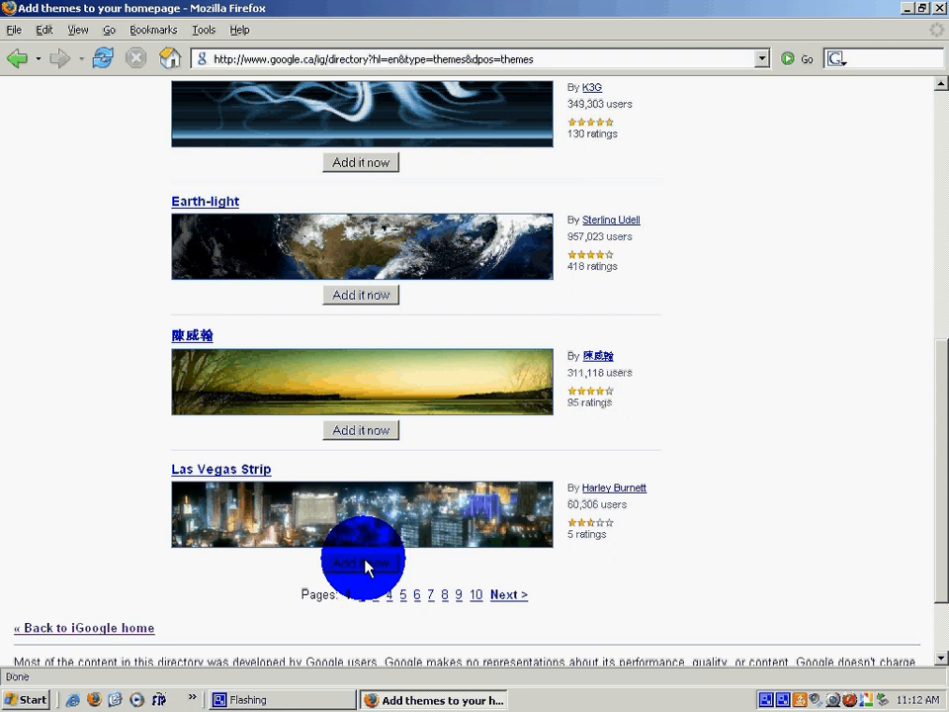
pyautogui.click(360, 562)
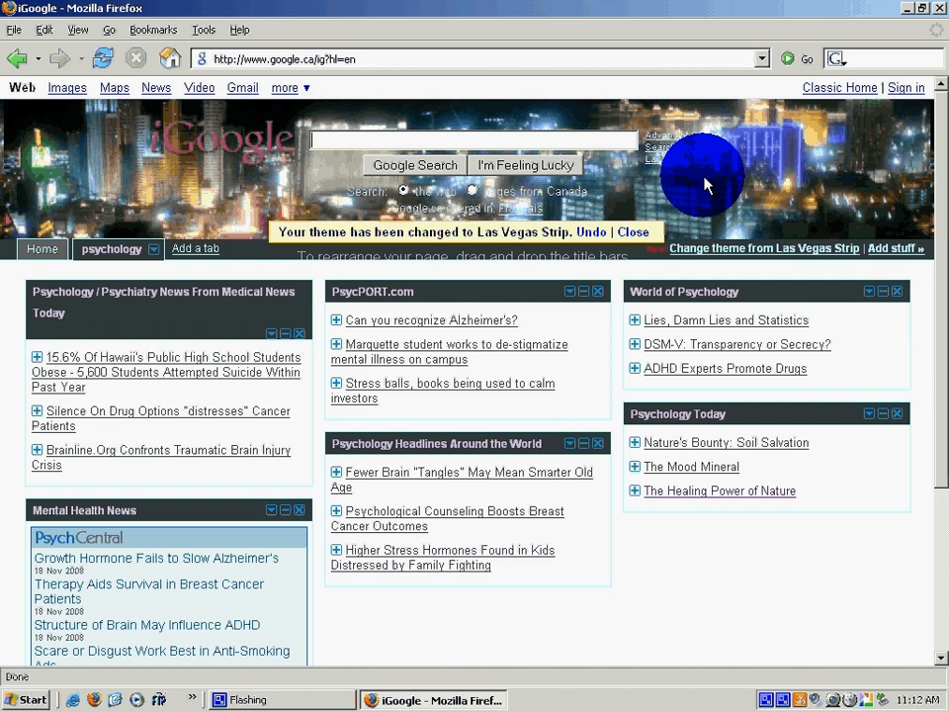
pyautogui.moveTo(272, 192)
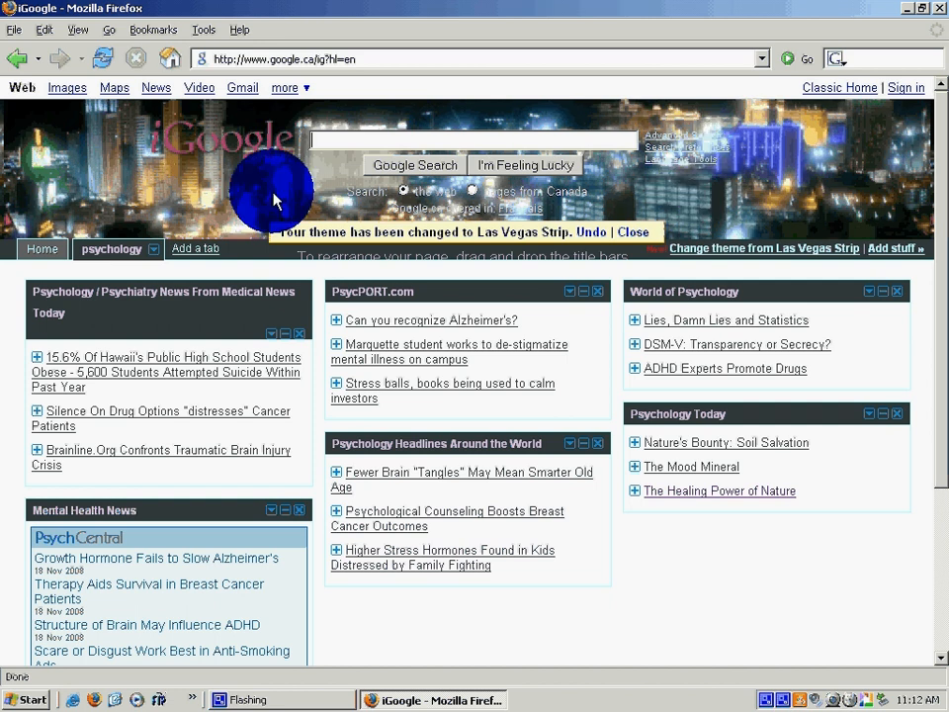
pyautogui.moveTo(780, 208)
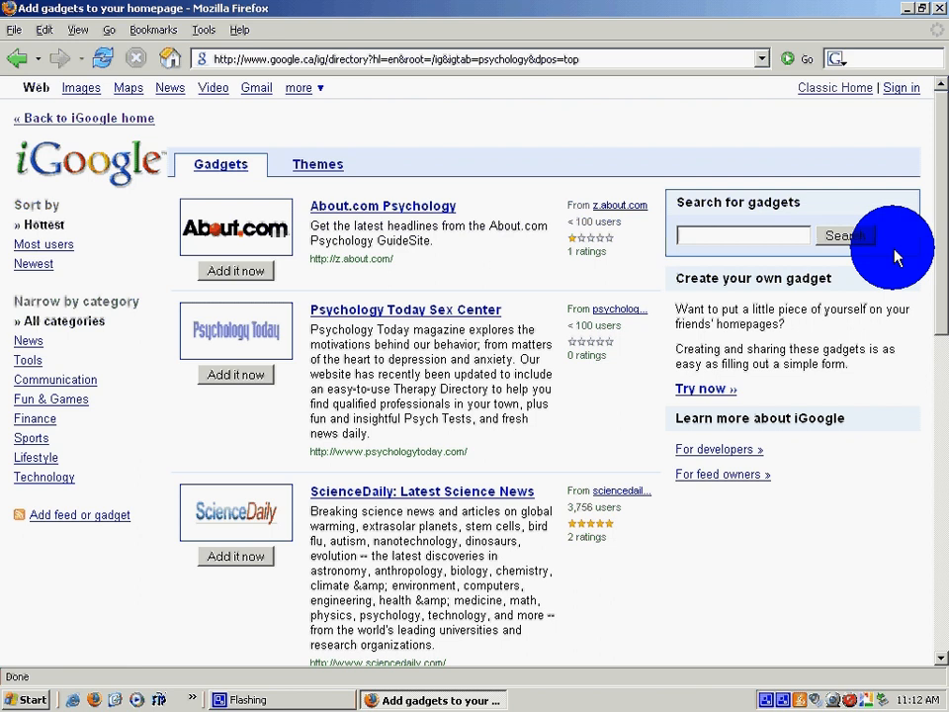
pyautogui.moveTo(940, 242)
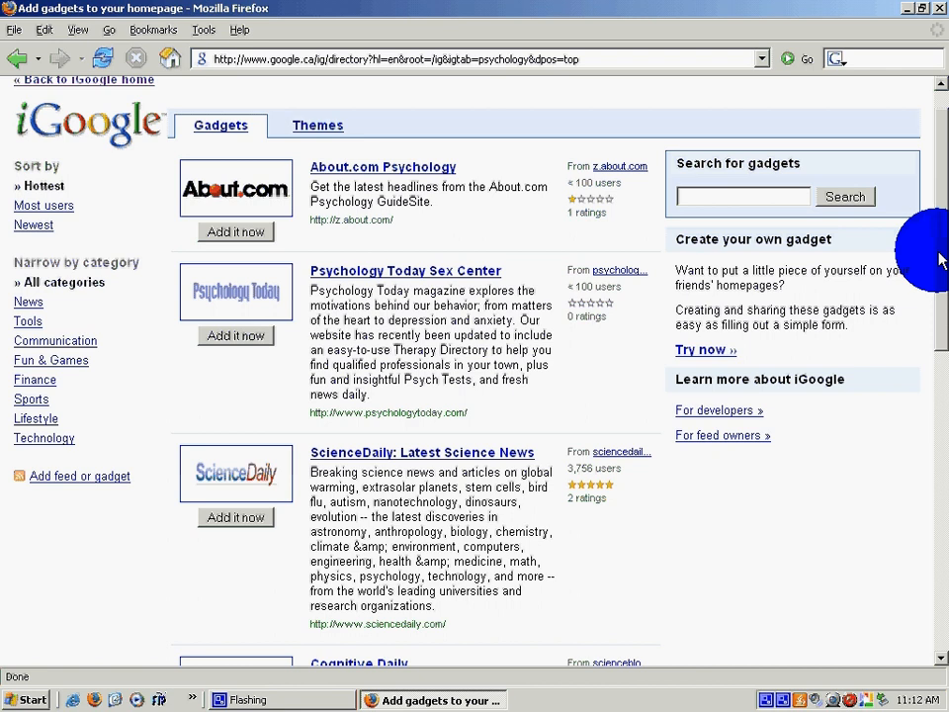
# - Add the Sigmund Freud Quote of the Day gadget from the psychology gadgets list
pyautogui.scroll(-3)
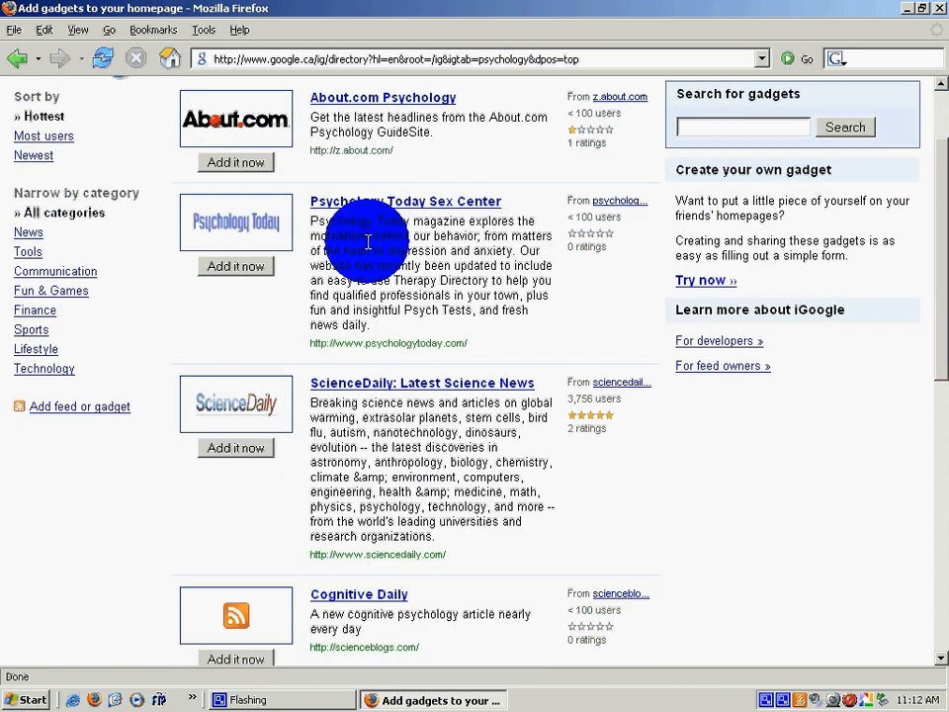
pyautogui.moveTo(928, 388)
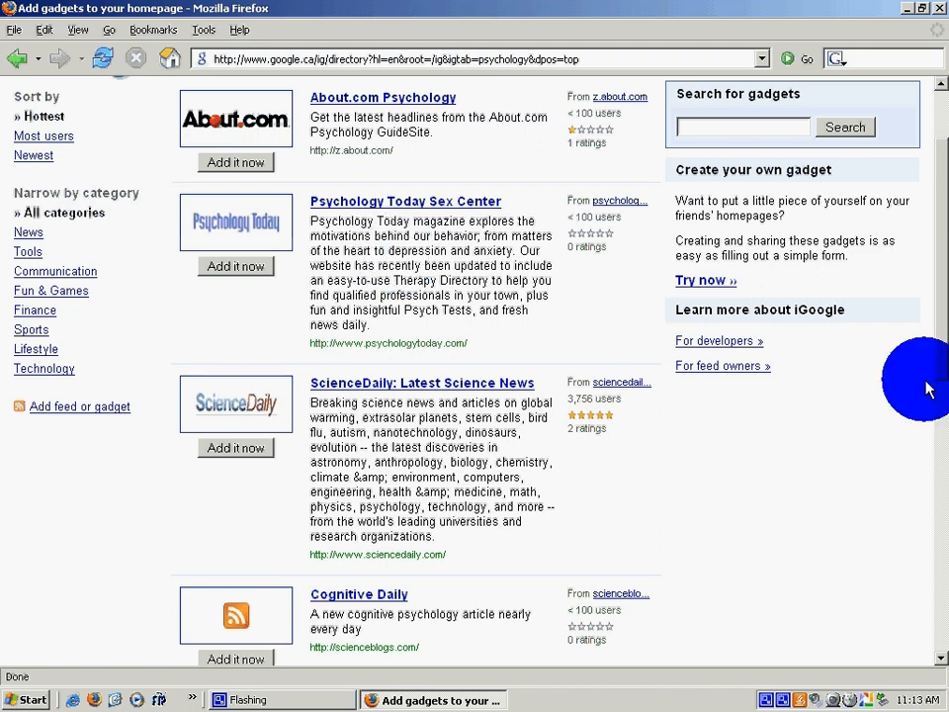
pyautogui.scroll(-3)
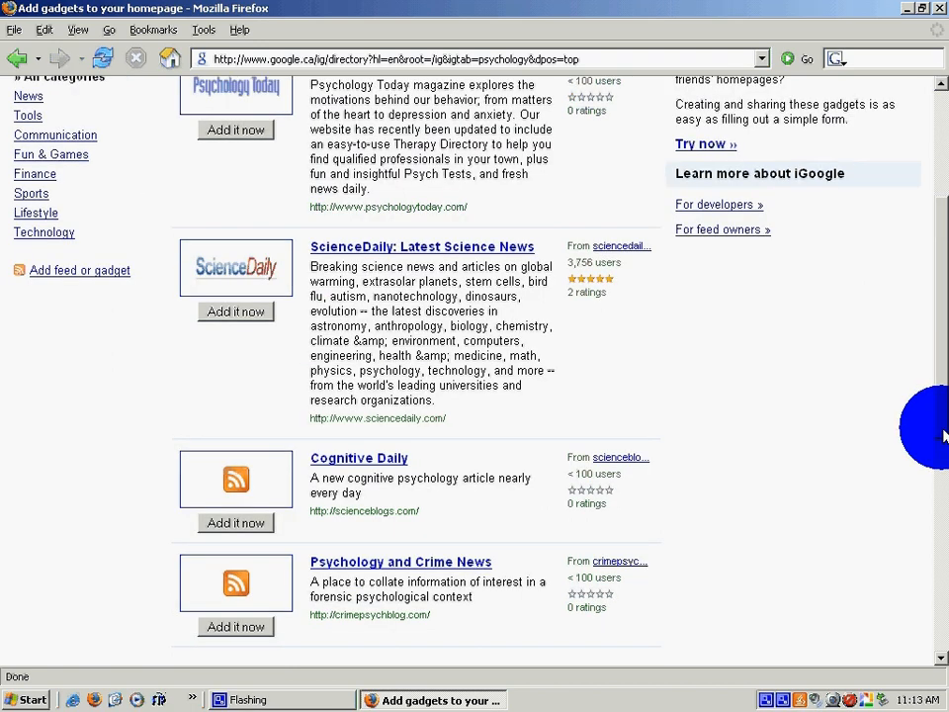
pyautogui.scroll(-3)
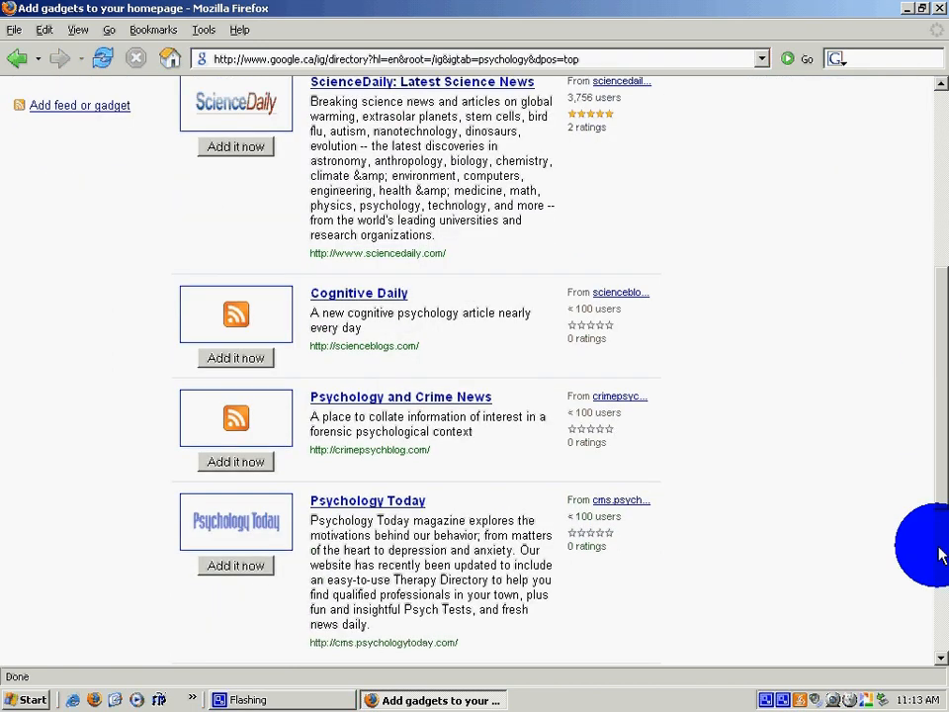
pyautogui.scroll(-3)
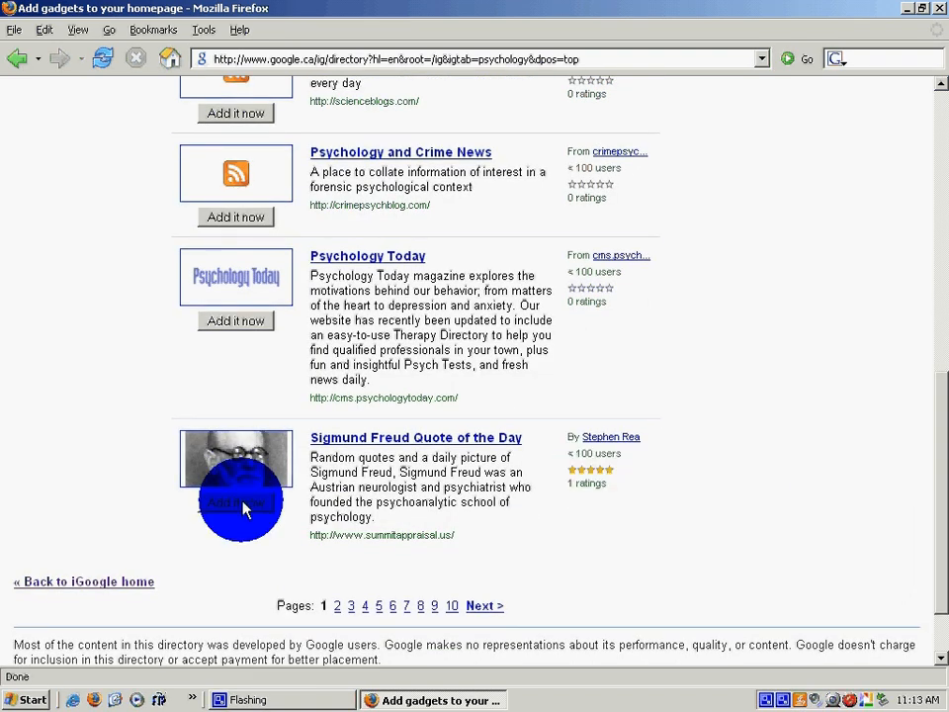
pyautogui.click(236, 503)
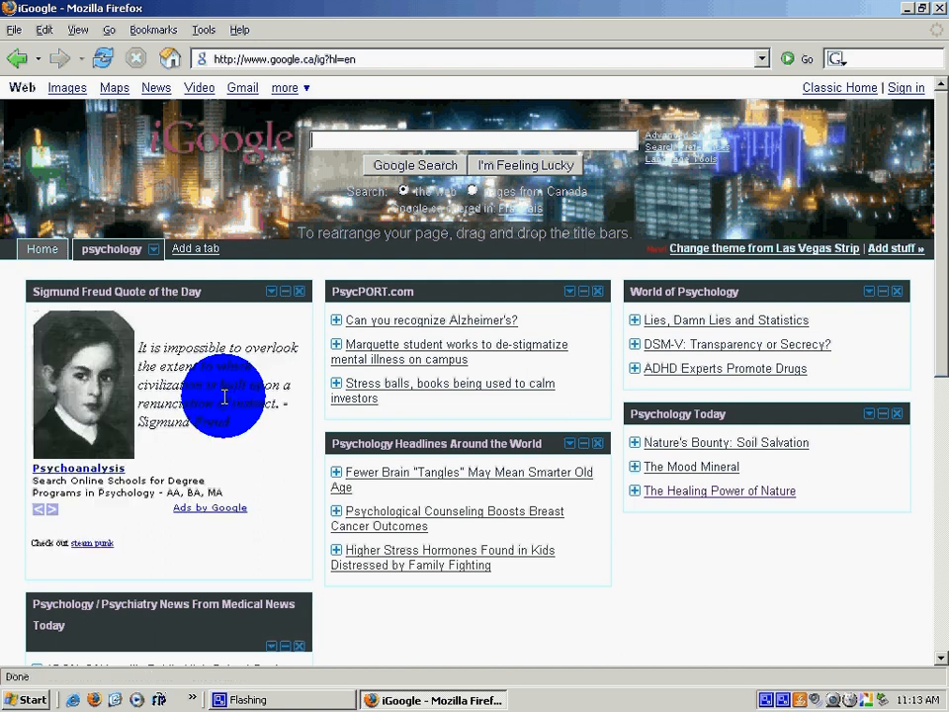
pyautogui.moveTo(230, 416)
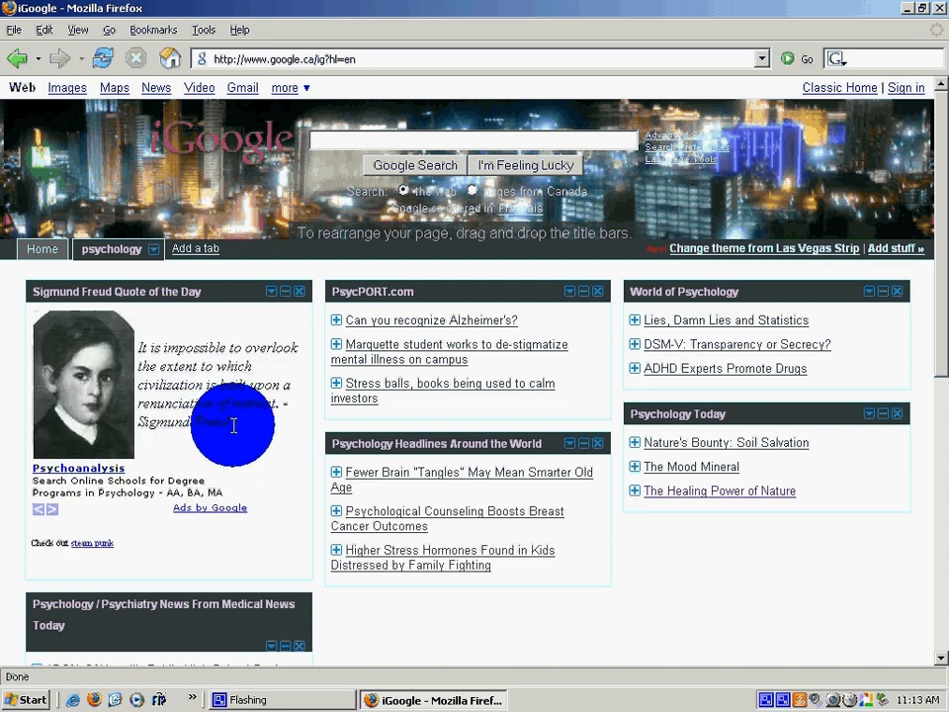
pyautogui.moveTo(220, 438)
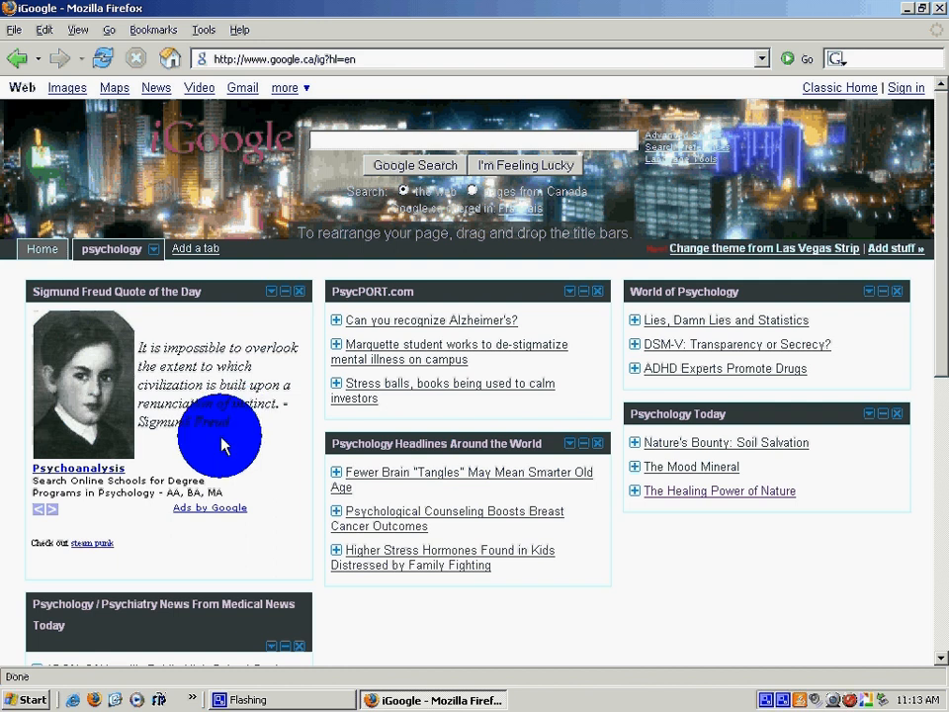
pyautogui.moveTo(192, 411)
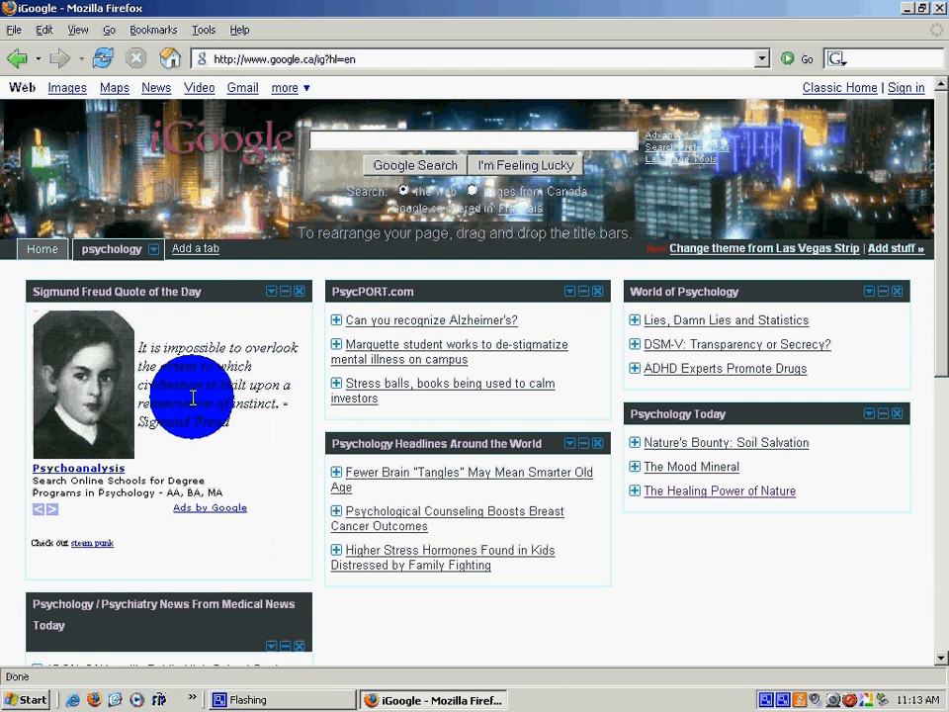
pyautogui.moveTo(935, 379)
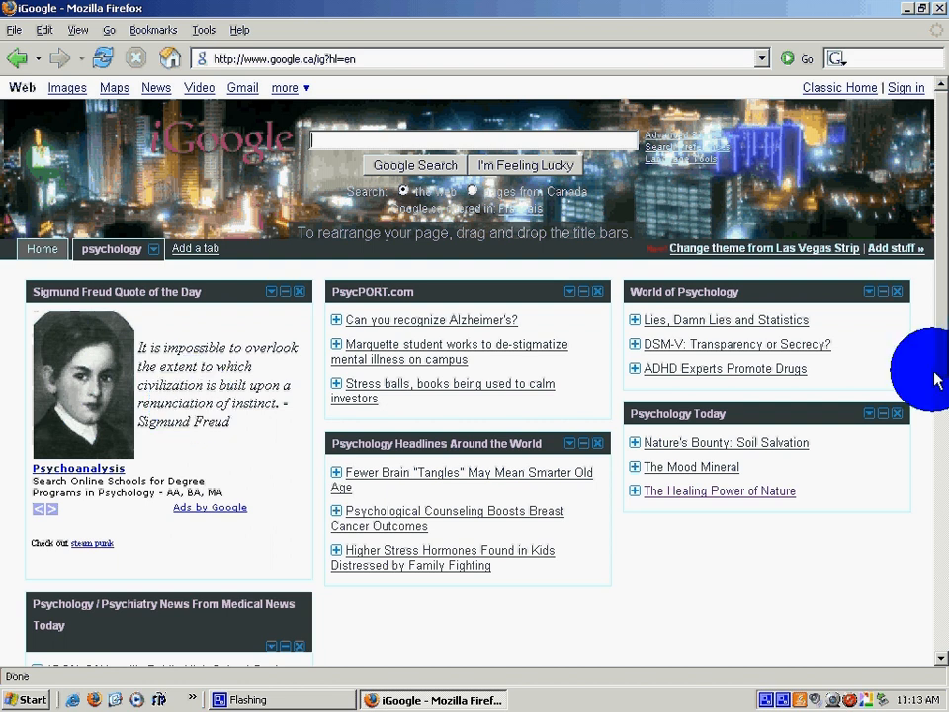
pyautogui.scroll(-3)
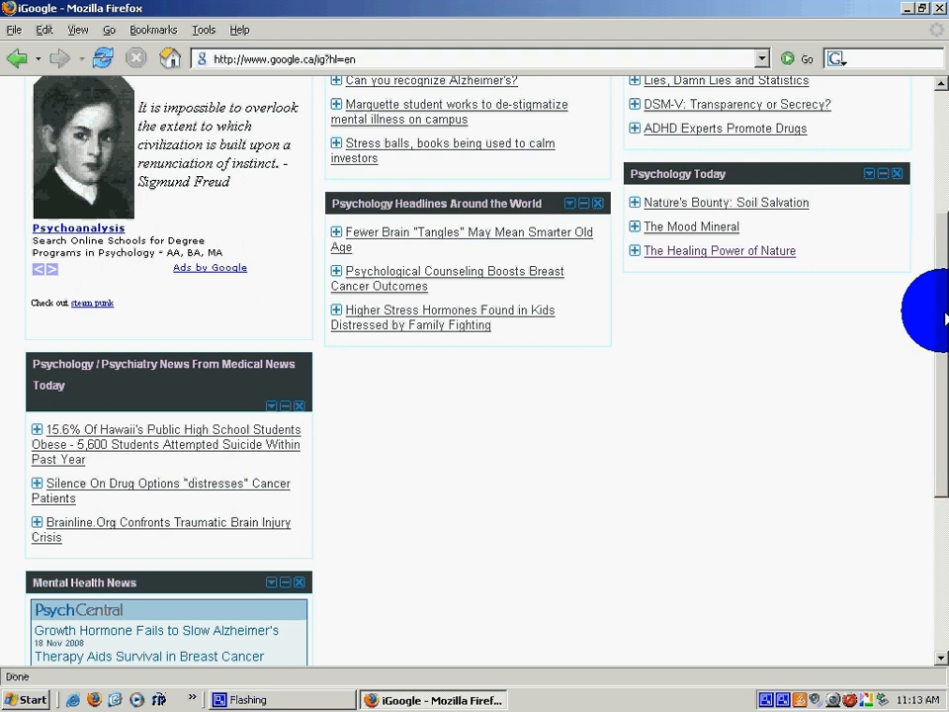
pyautogui.scroll(3)
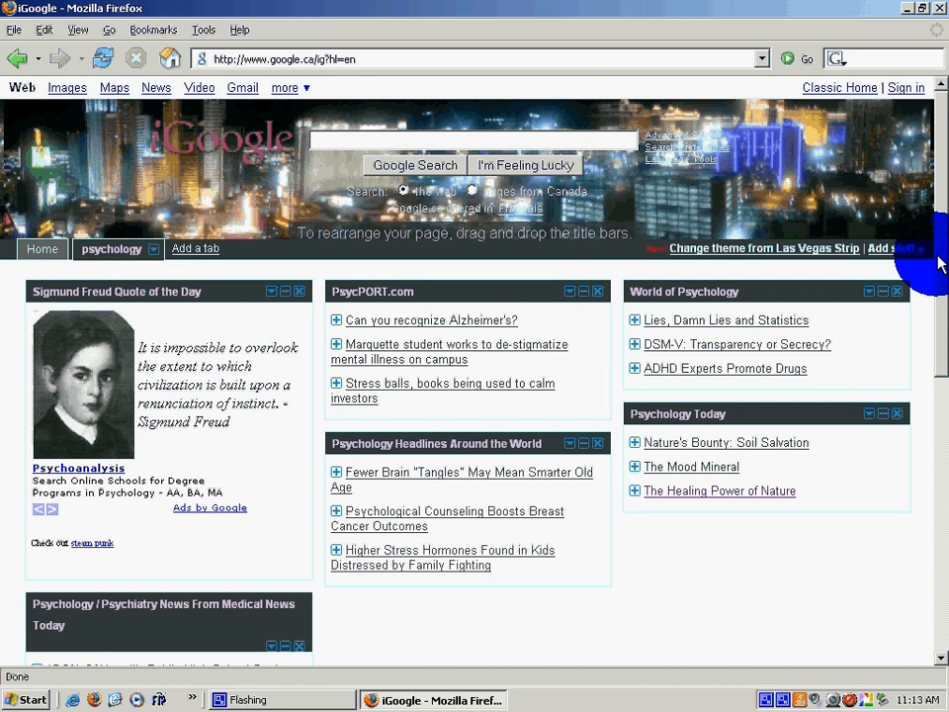
pyautogui.moveTo(772, 702)
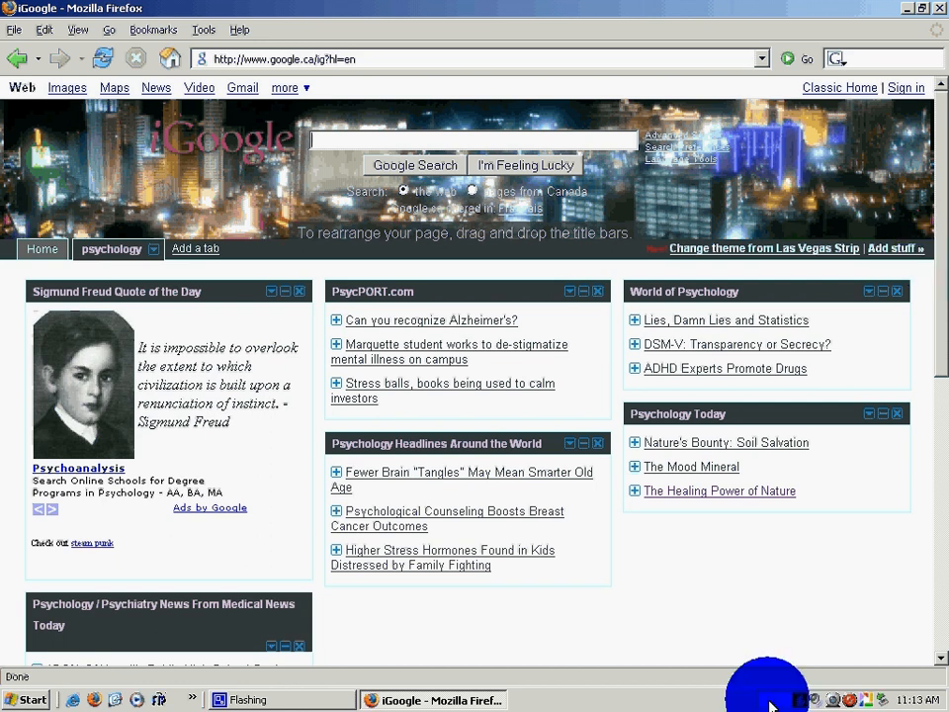